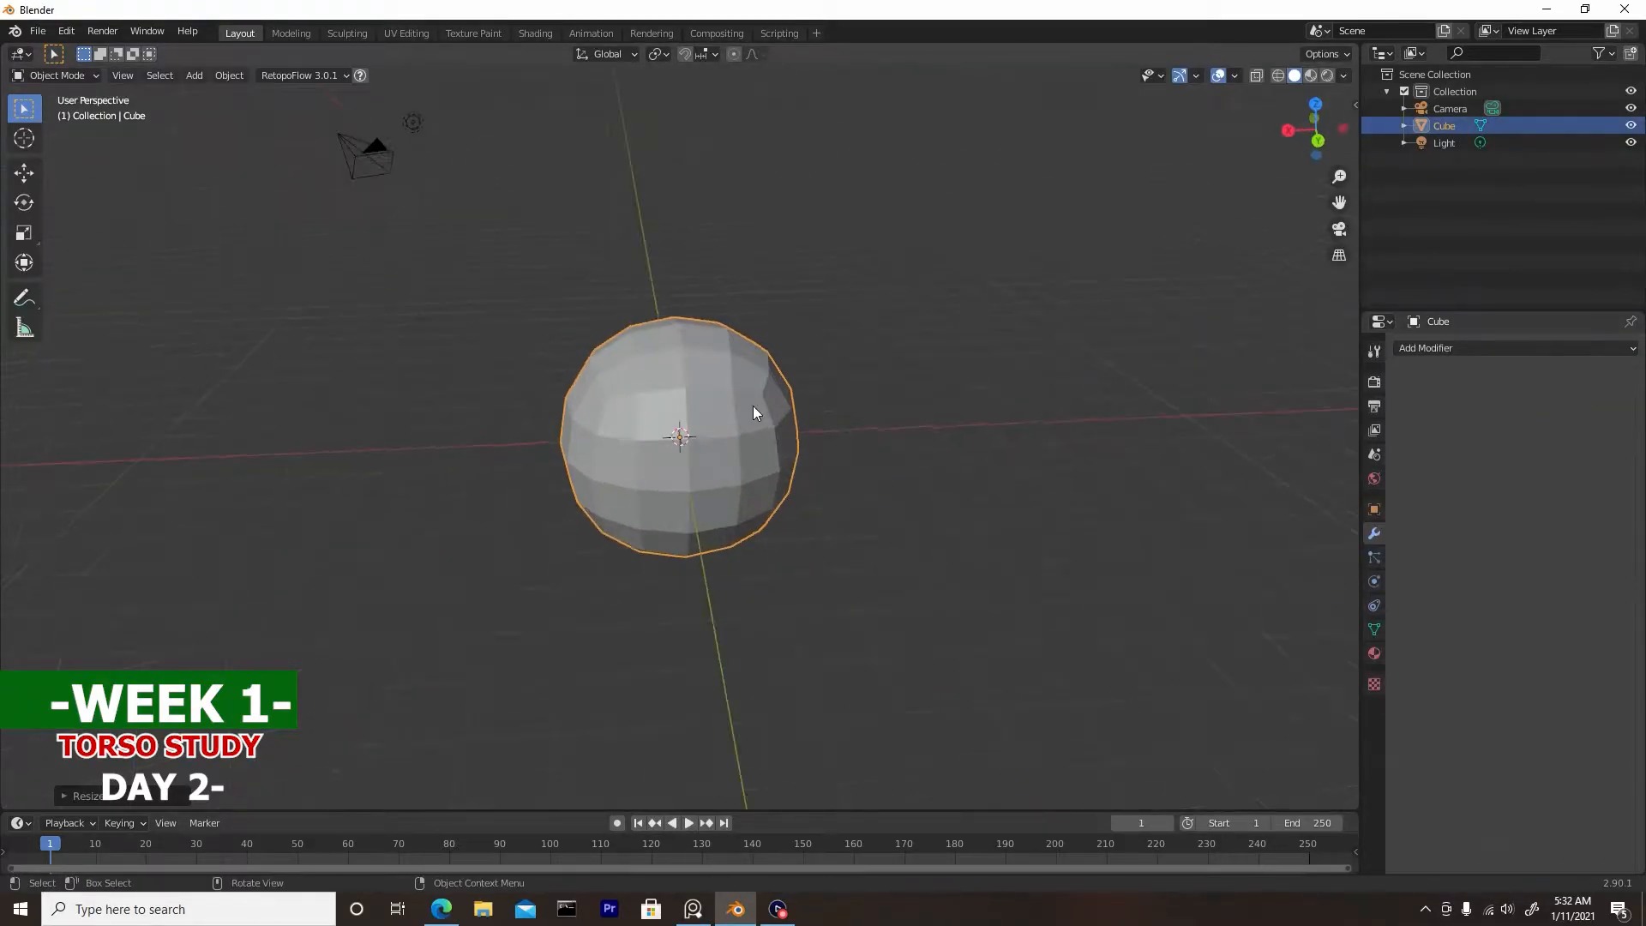
Step: Switch into Sculpt Mode to start blocking out the torso from the primitive
{"action": "left_click", "coordinate": [57, 74]}
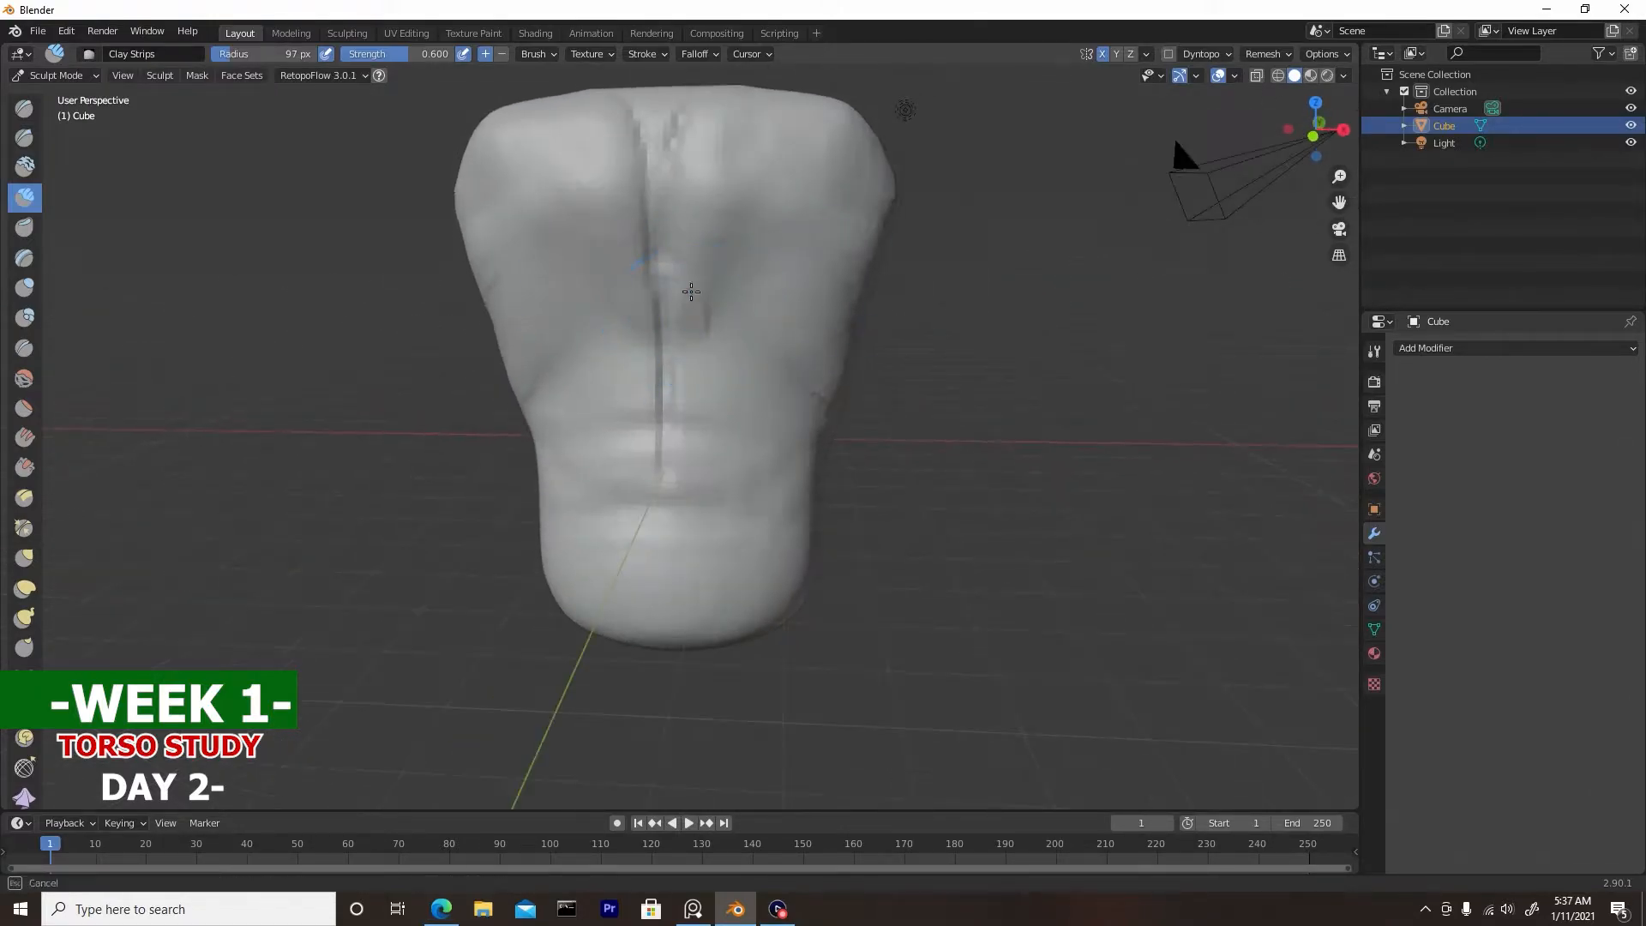
Step: Stroke Clay Strips over the chest to raise the pecs and cut the abdominal borders
{"action": "left_click_drag", "start_coordinate": [693, 293], "coordinate": [718, 336]}
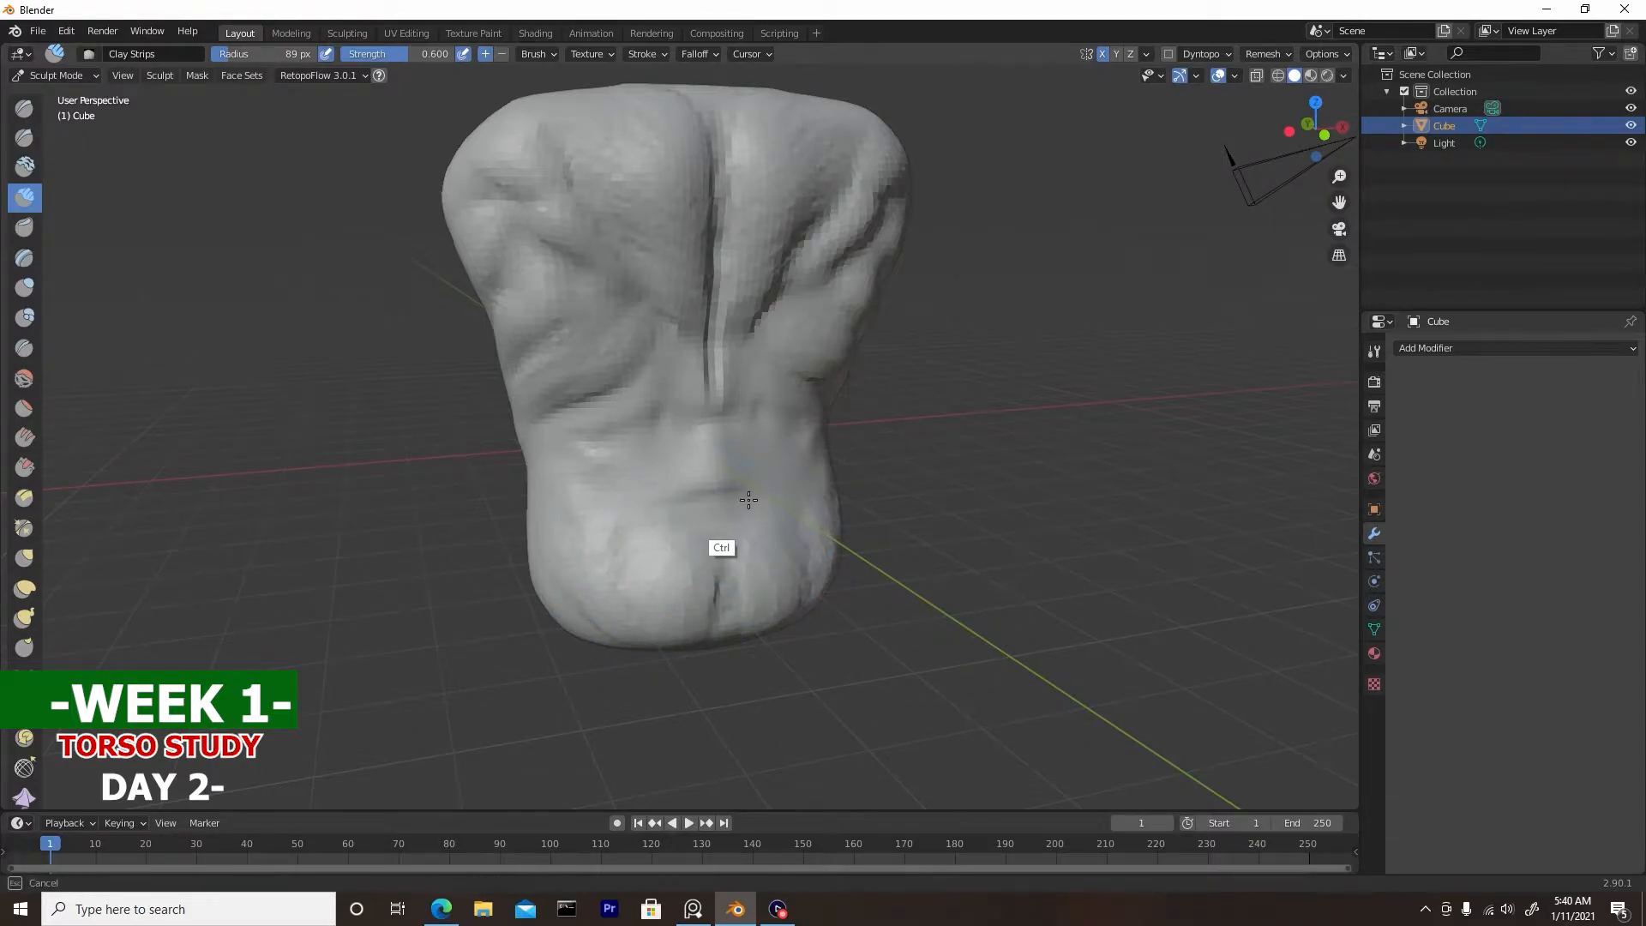
{"action": "left_click", "coordinate": [1341, 74]}
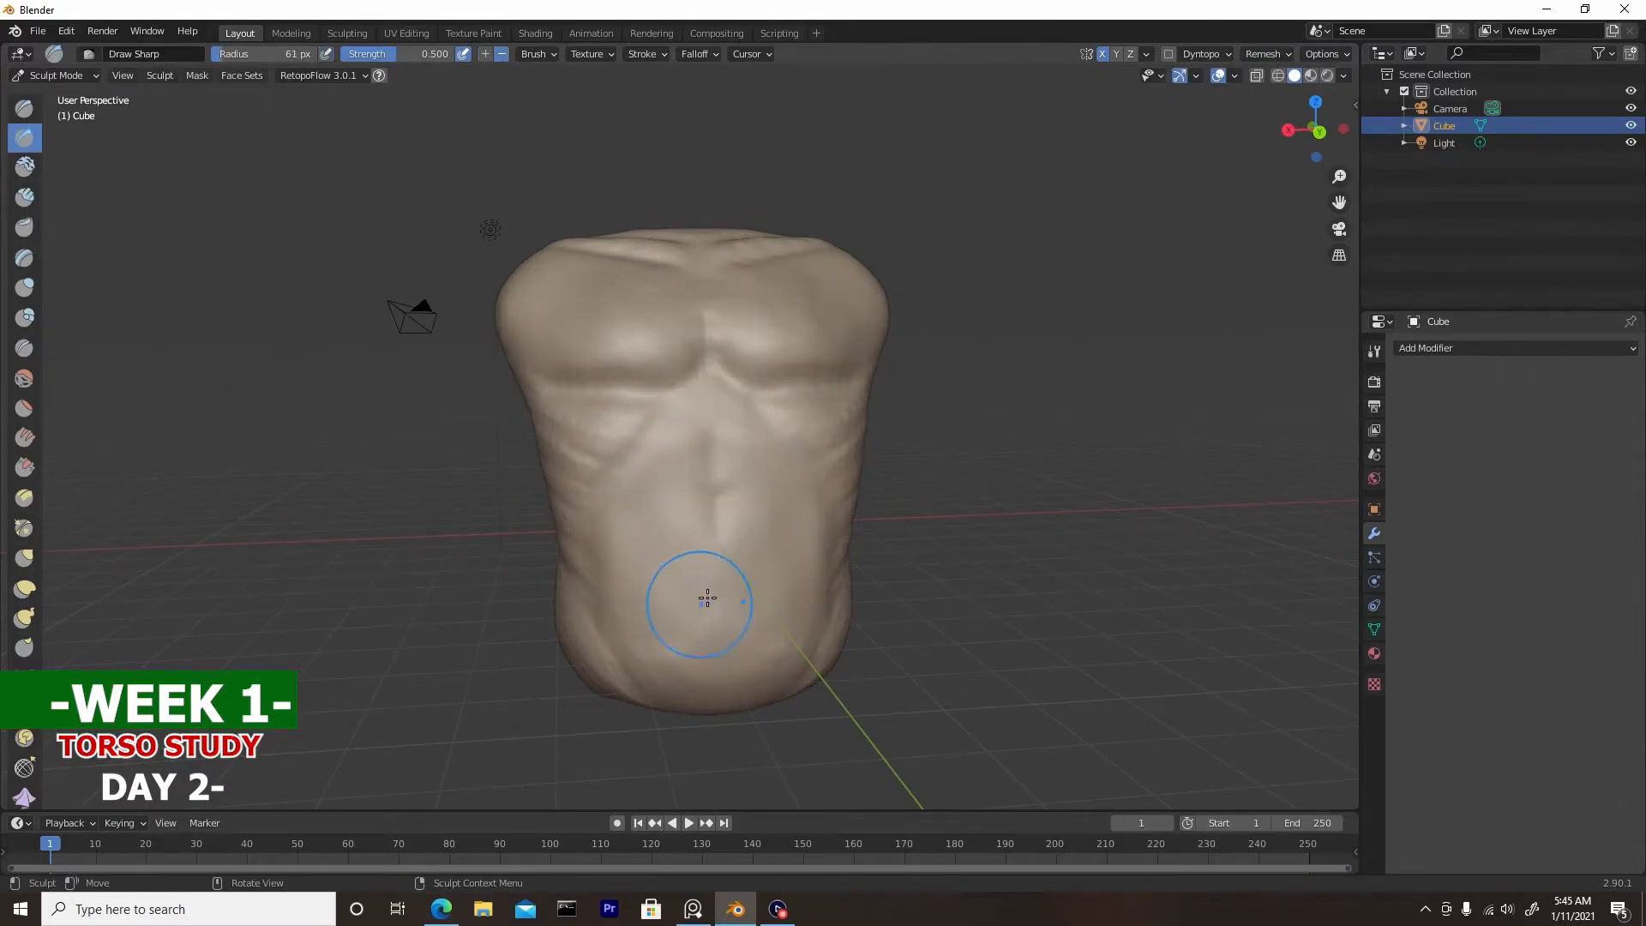
Step: Switch between Grab and Draw Sharp brushes to pull out scapulae and crease back muscles
{"action": "left_click", "coordinate": [24, 197]}
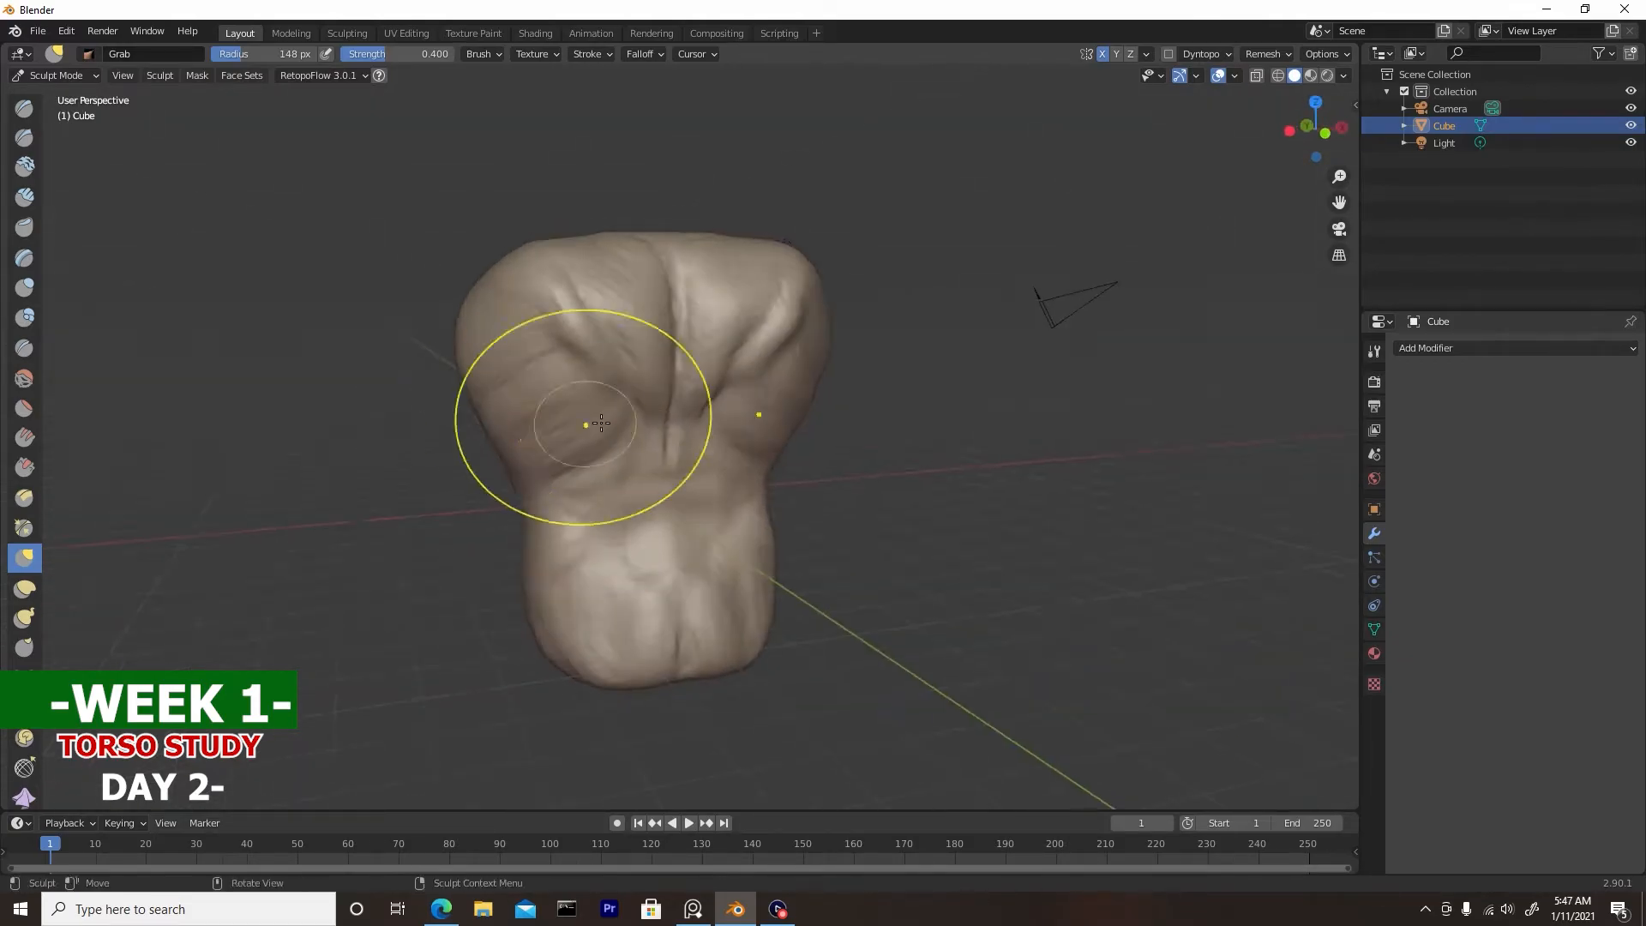
{"action": "left_click", "coordinate": [24, 138]}
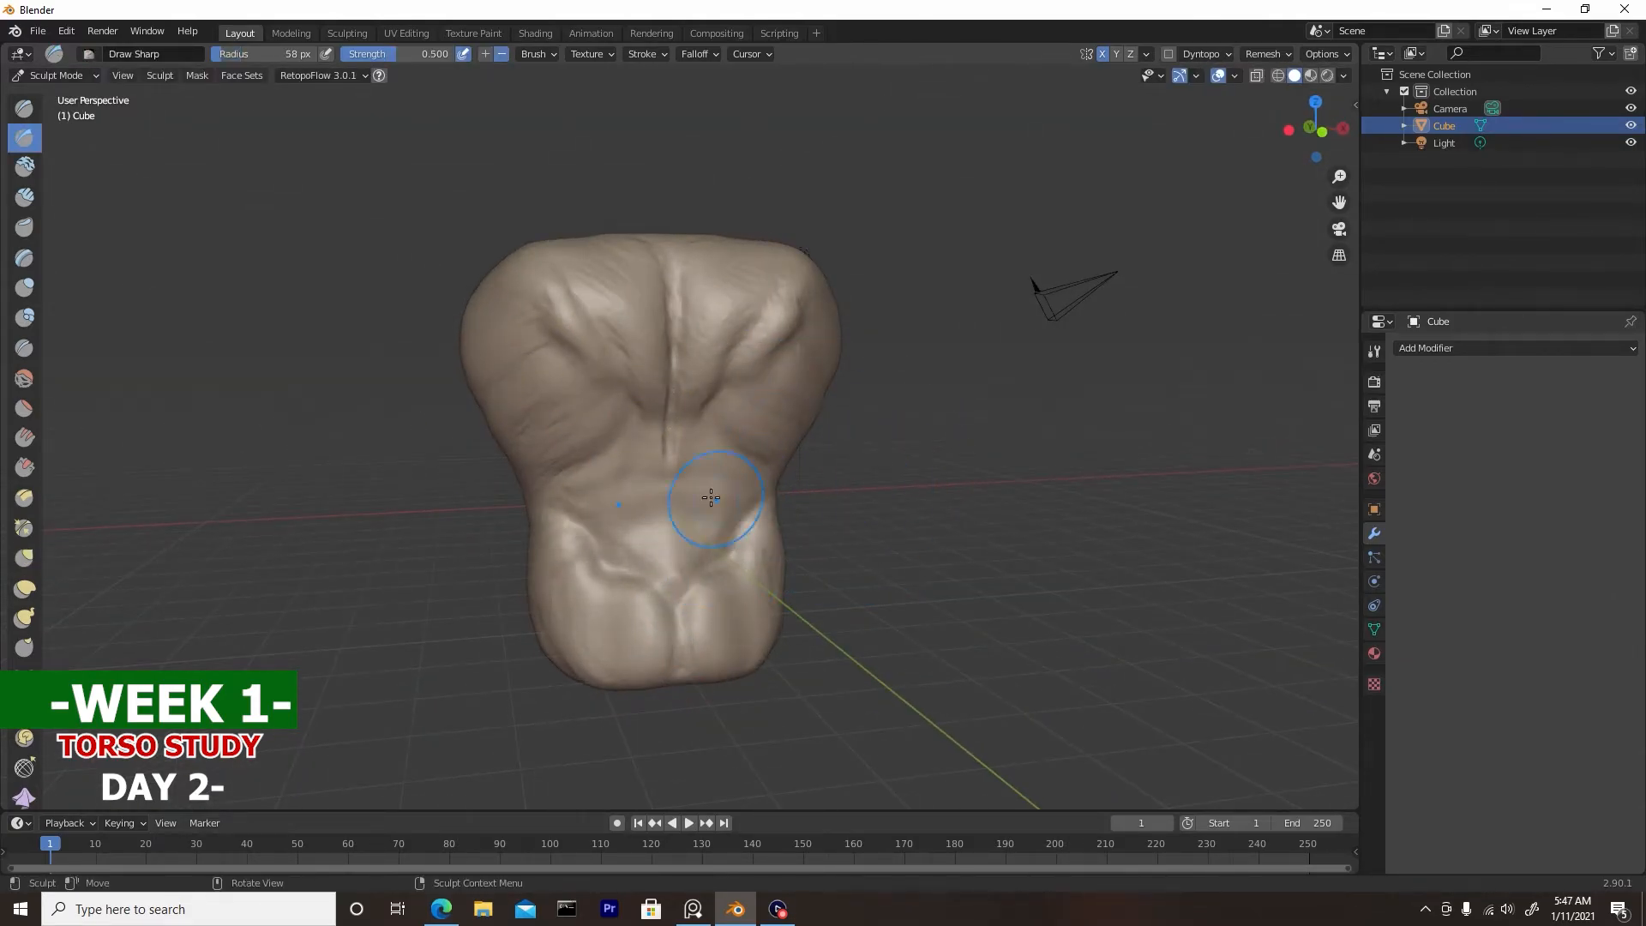